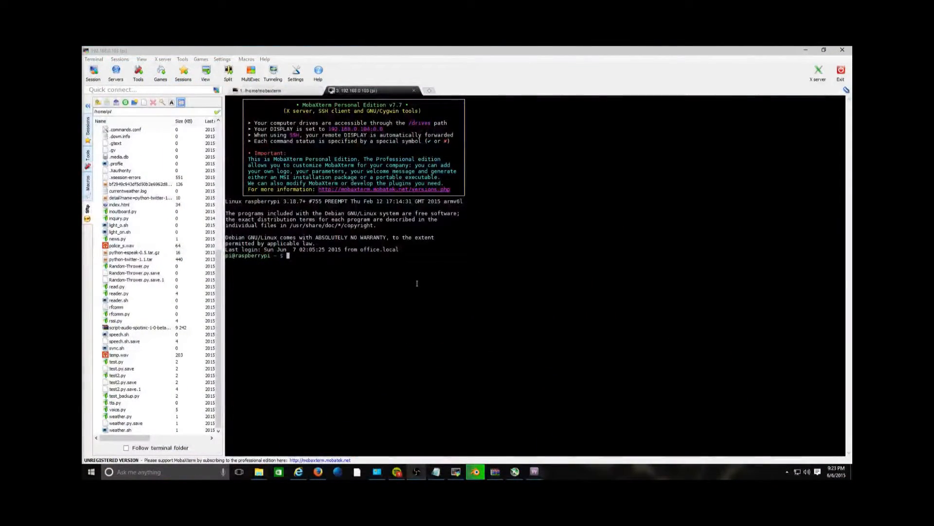
{"action": "mouse_move", "coordinate": [464, 291]}
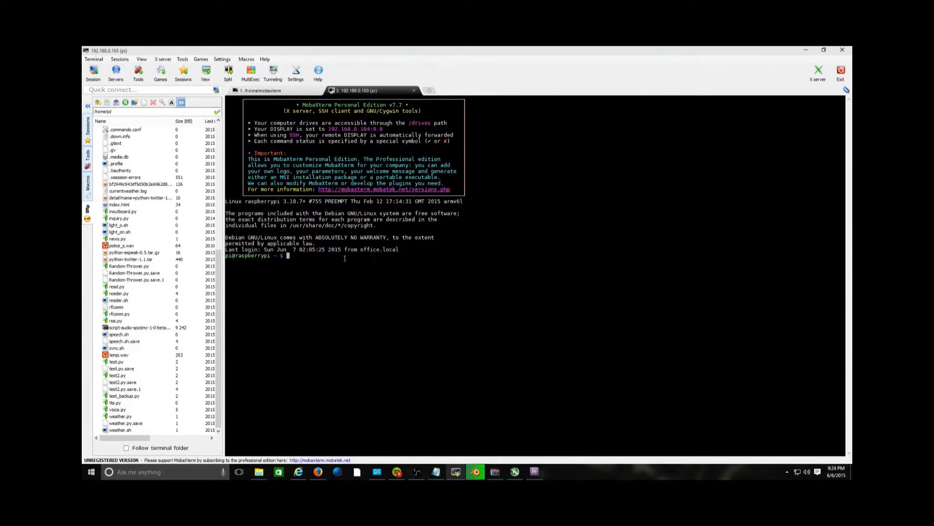
- Locate test2.py in the Pi's home folder SFTP list and open it in MobaTextEditor
{"action": "scroll", "scroll_direction": "up", "scroll_amount": 3}
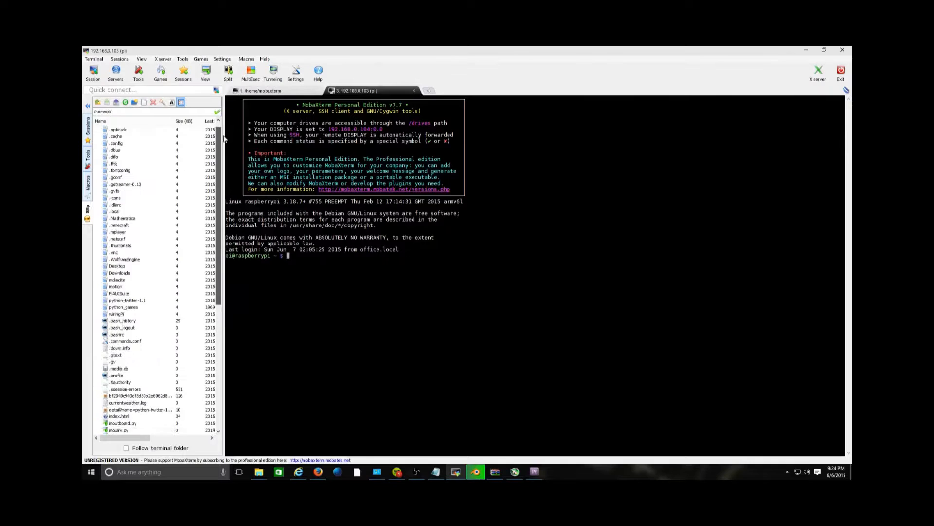
{"action": "scroll", "scroll_direction": "up", "scroll_amount": 3}
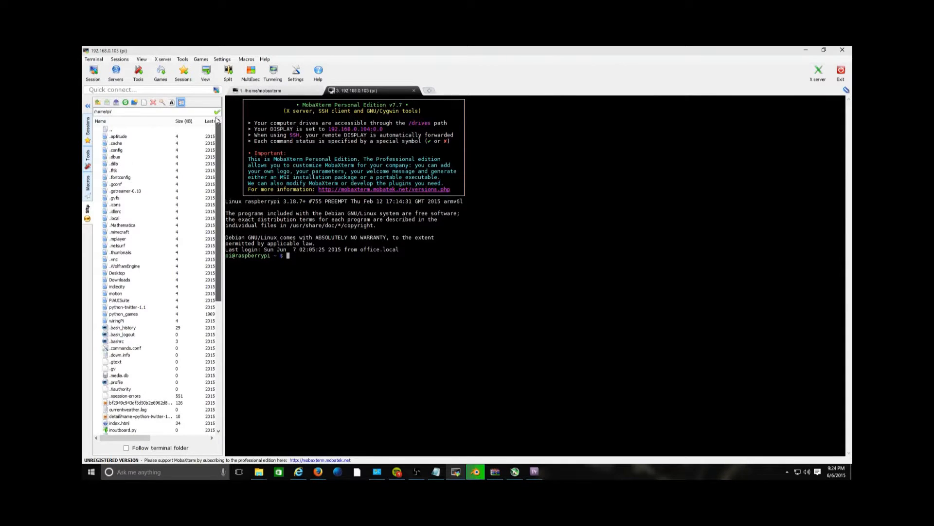
{"action": "scroll", "scroll_direction": "down", "scroll_amount": 3}
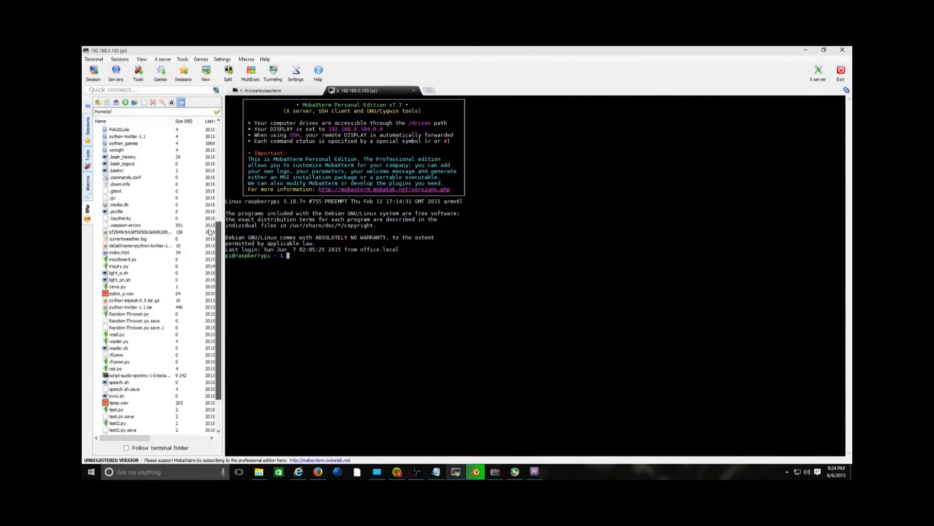
{"action": "scroll", "scroll_direction": "down", "scroll_amount": 3}
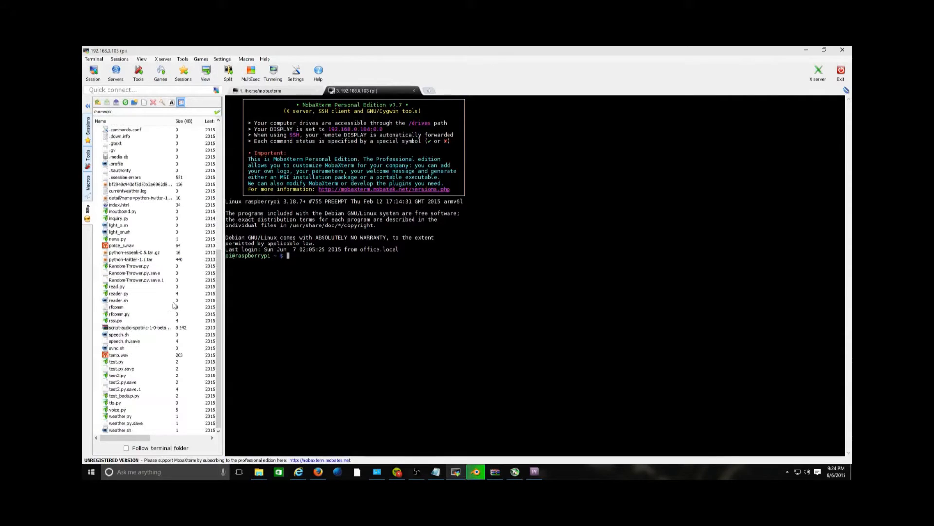
{"action": "mouse_move", "coordinate": [181, 388]}
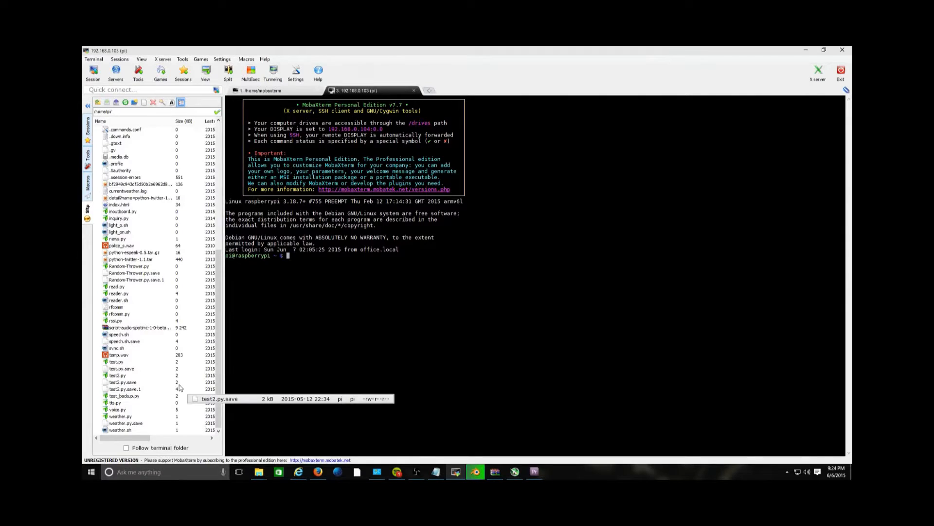
{"action": "mouse_move", "coordinate": [118, 376]}
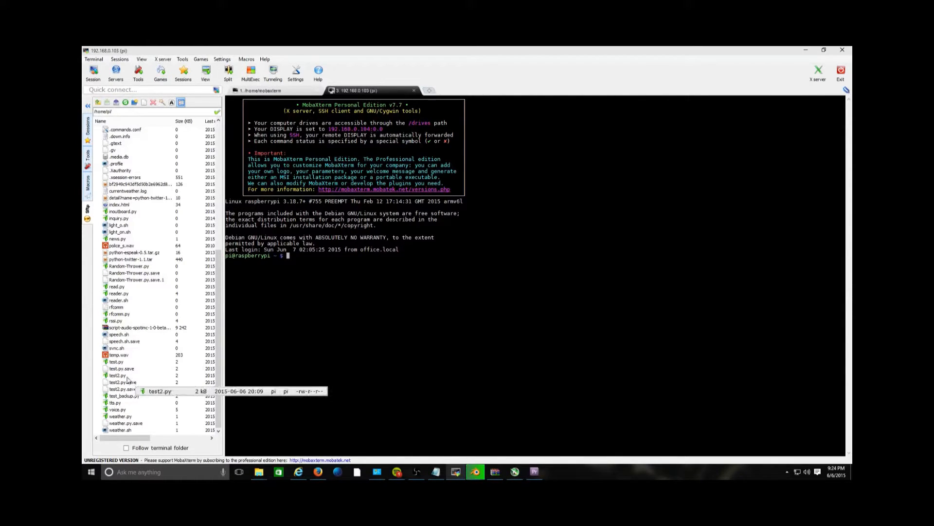
{"action": "double_click", "coordinate": [114, 375]}
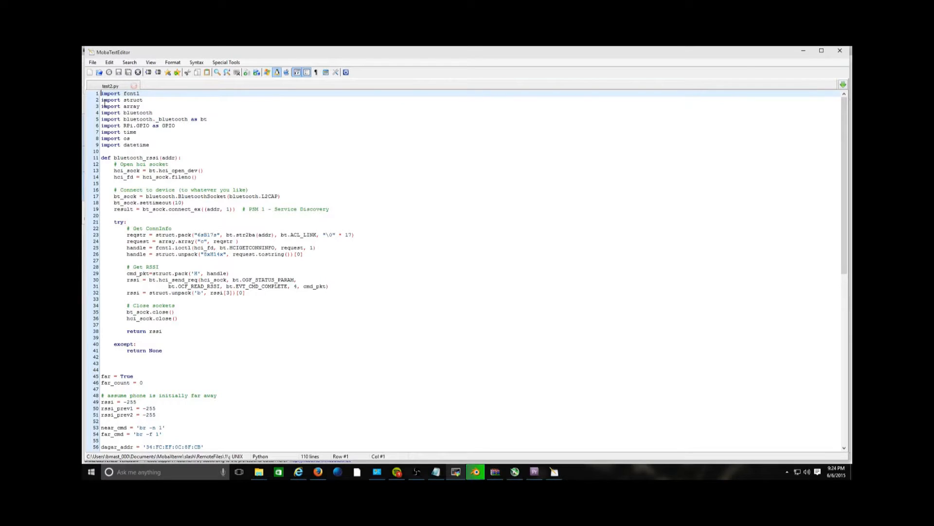
{"action": "left_click_drag", "start_coordinate": [101, 94], "coordinate": [173, 138]}
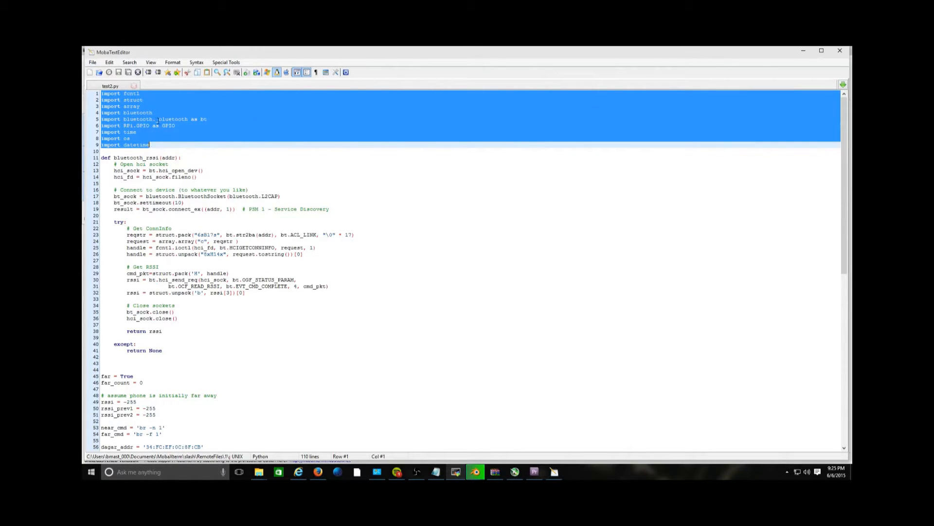
{"action": "left_click", "coordinate": [153, 118]}
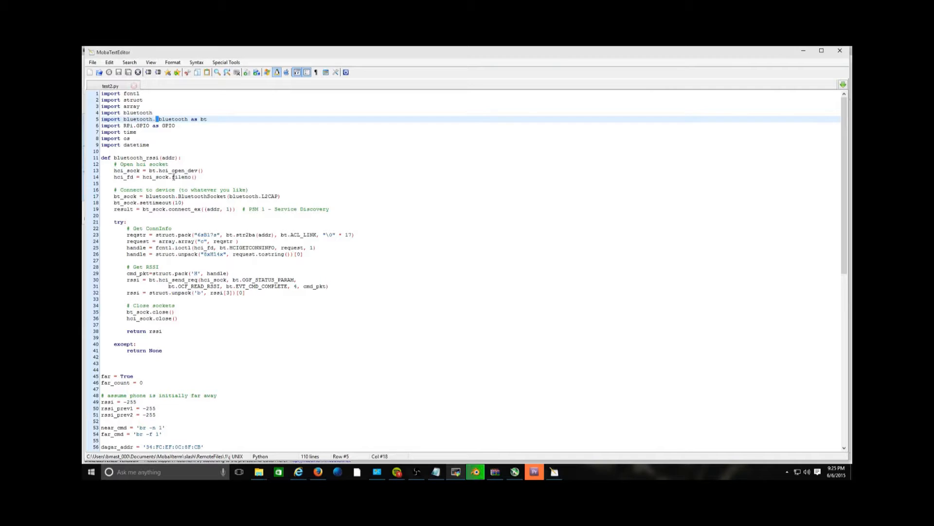
{"action": "scroll", "scroll_direction": "down", "scroll_amount": 3}
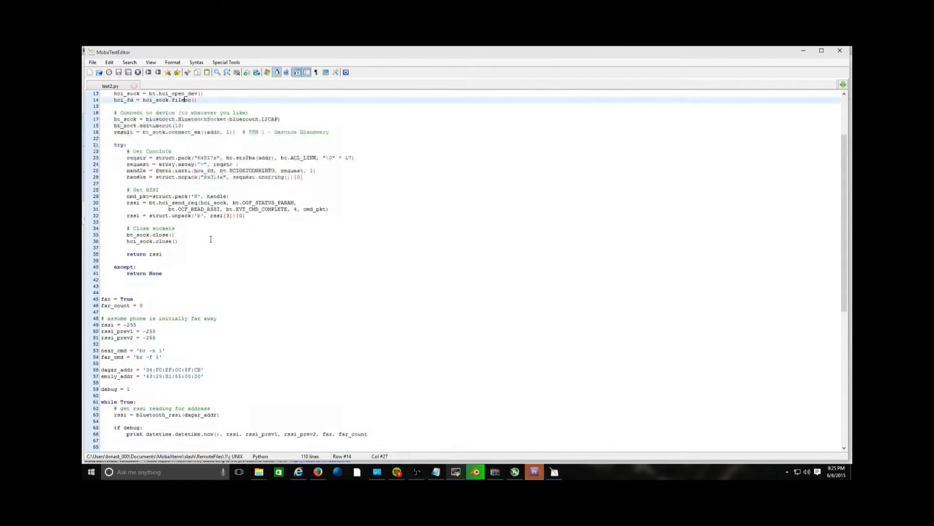
{"action": "scroll", "scroll_direction": "down", "scroll_amount": 3}
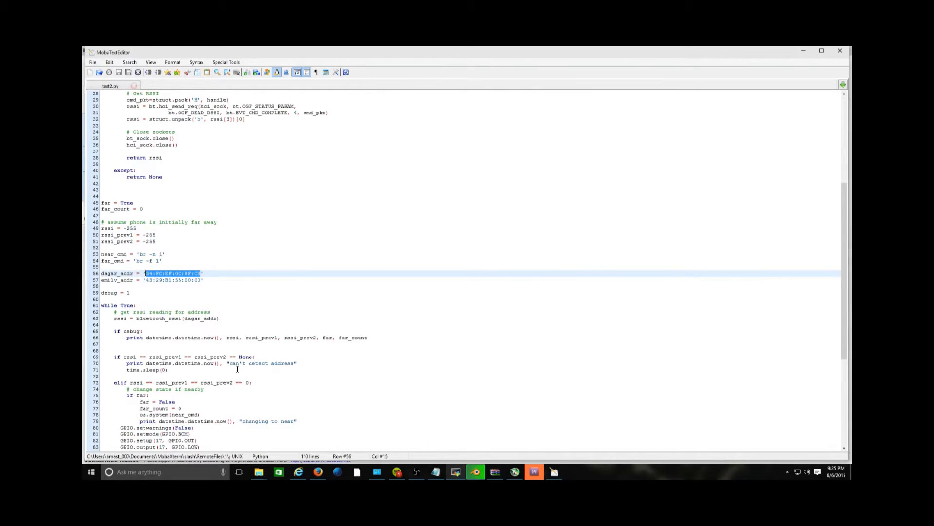
{"action": "scroll", "scroll_direction": "down", "scroll_amount": 3}
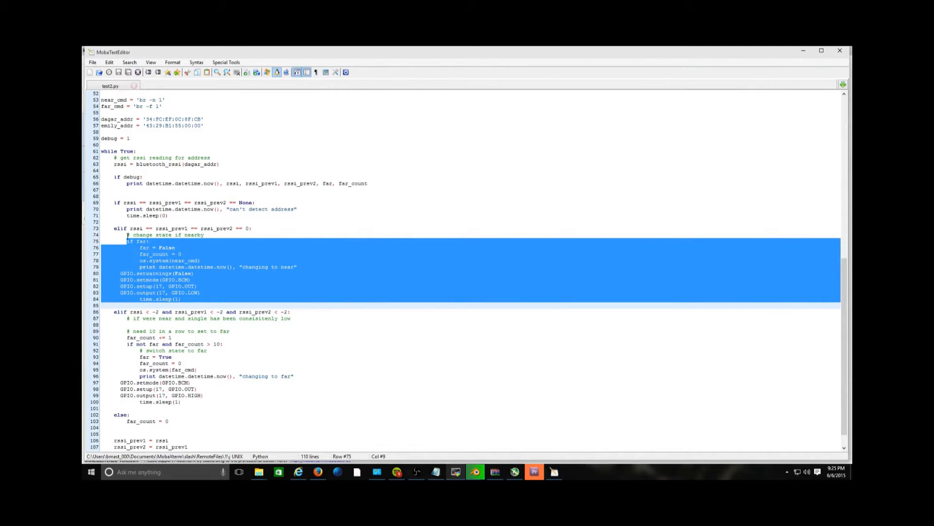
{"action": "double_click", "coordinate": [144, 240]}
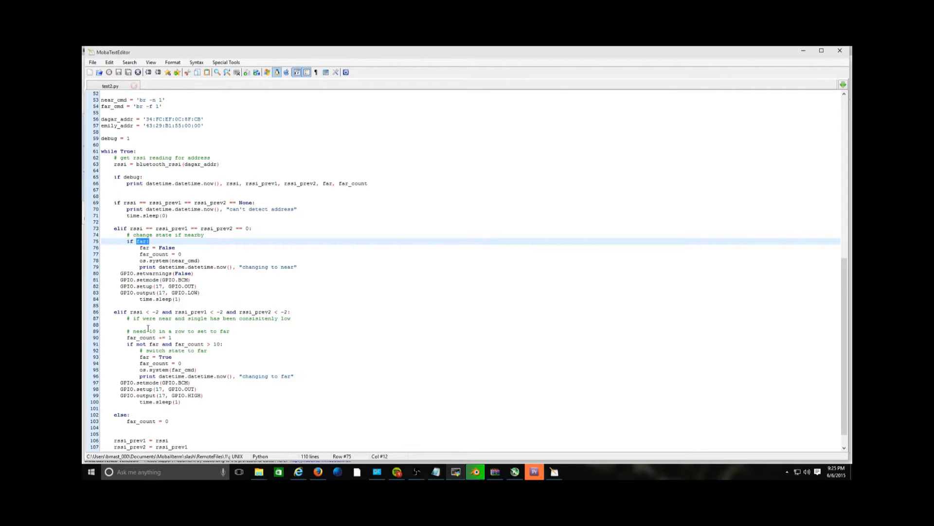
{"action": "scroll", "scroll_direction": "down", "scroll_amount": 3}
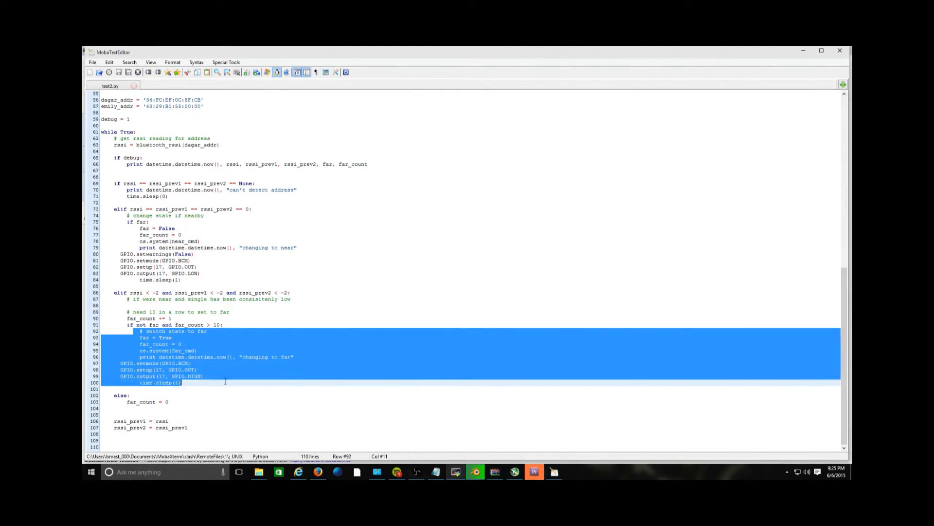
{"action": "left_click", "coordinate": [123, 369]}
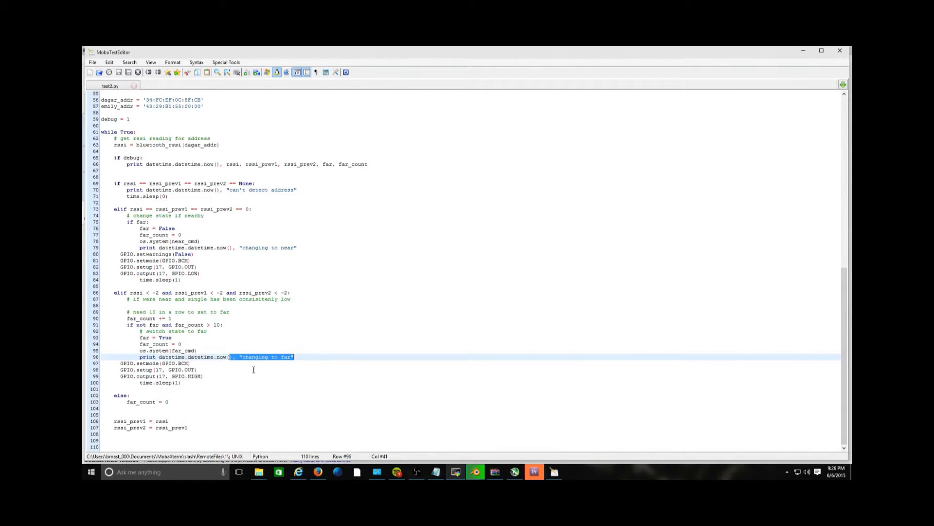
{"action": "left_click", "coordinate": [191, 363]}
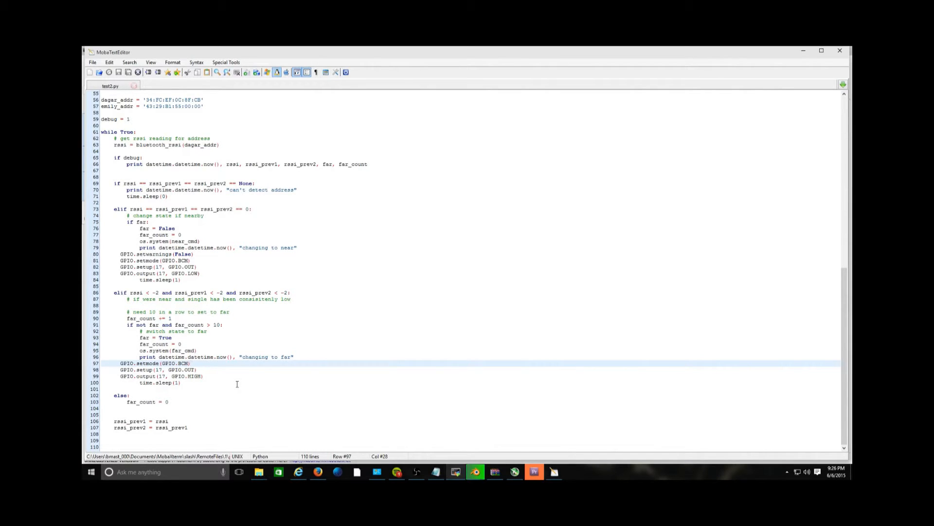
- Scroll back up through the script in MobaTextEditor before leaving it
{"action": "scroll", "scroll_direction": "up", "scroll_amount": 3}
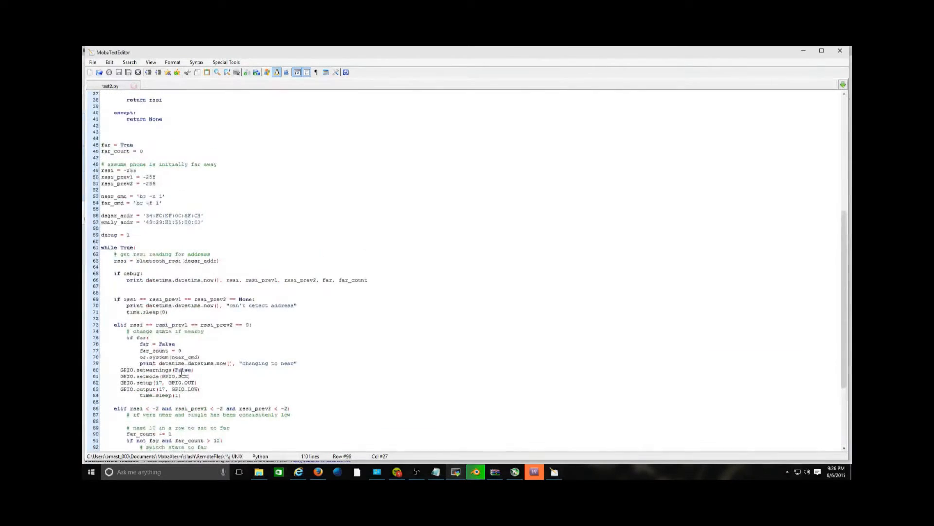
{"action": "scroll", "scroll_direction": "up", "scroll_amount": 3}
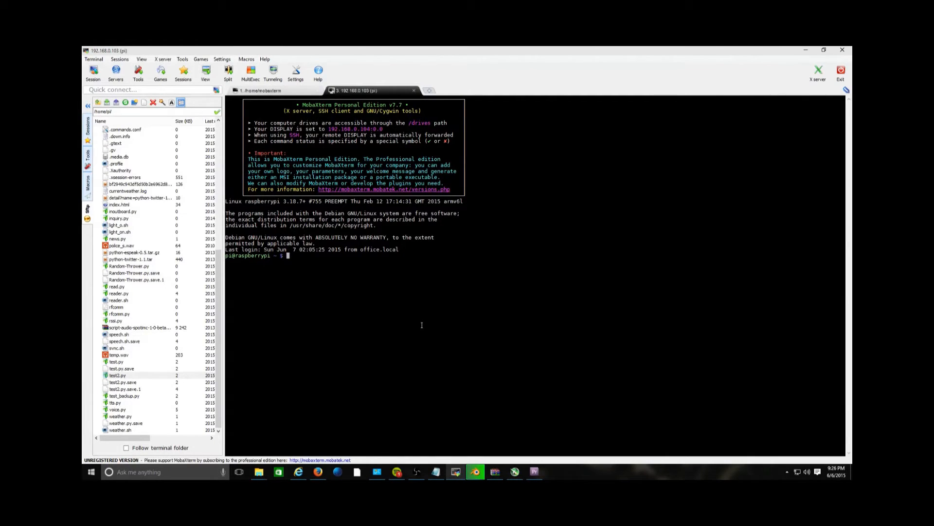
- Attempt SUDO PYTHON test2.py in uppercase, which fails with command not found
{"action": "type", "text": "SUDO"}
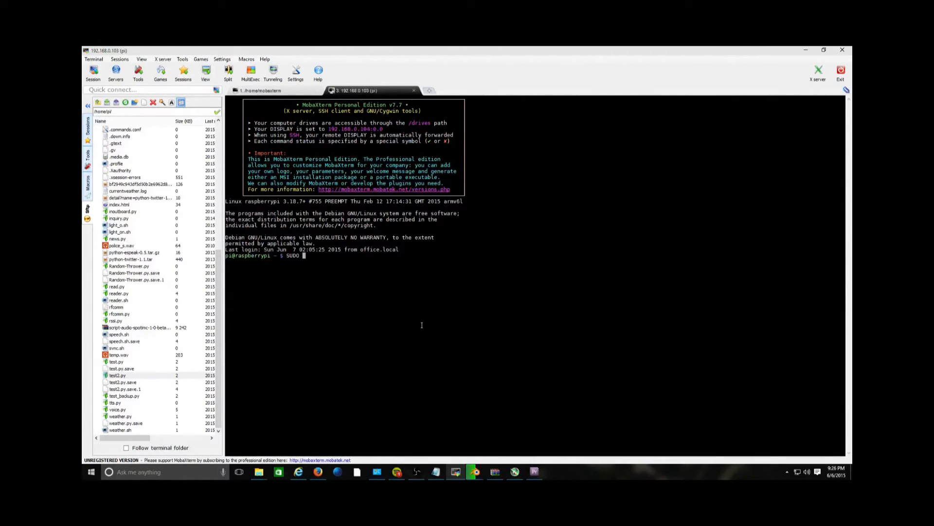
{"action": "type", "text": "PYTHON"}
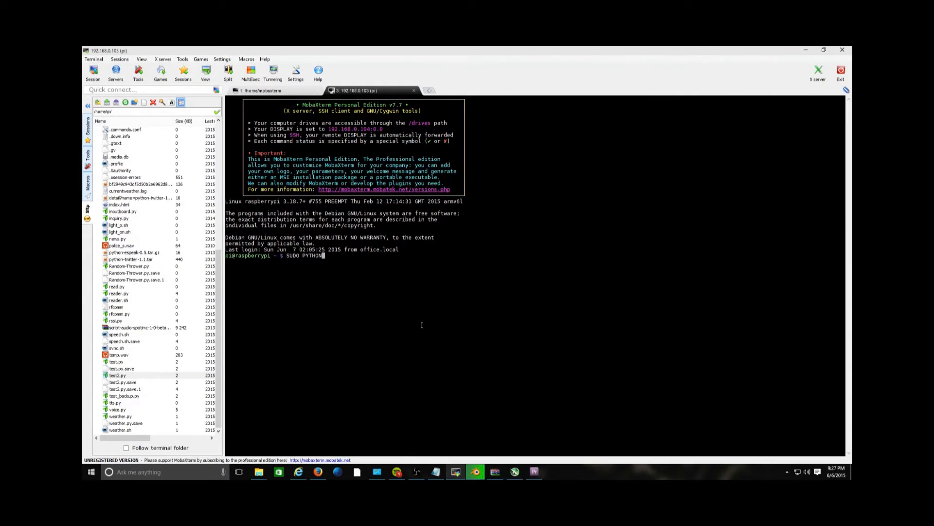
{"action": "type", "text": "test"}
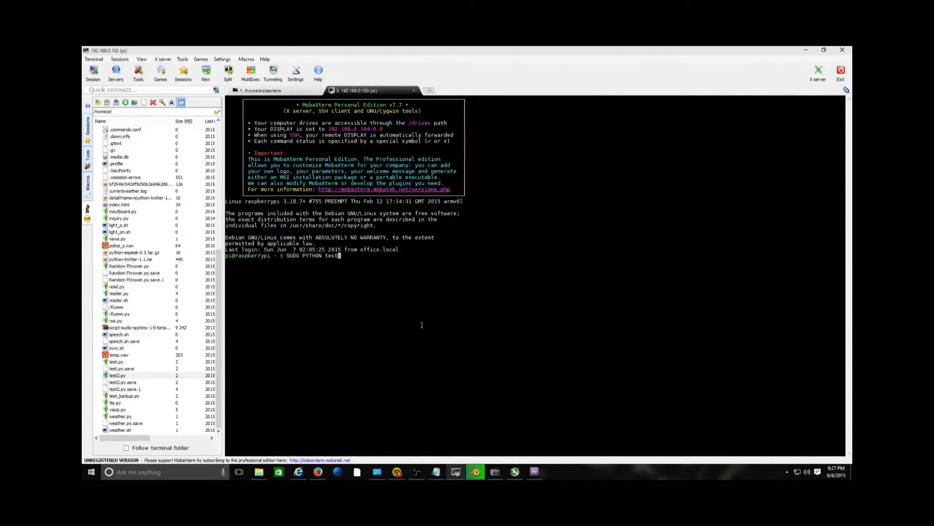
{"action": "type", "text": "2.py"}
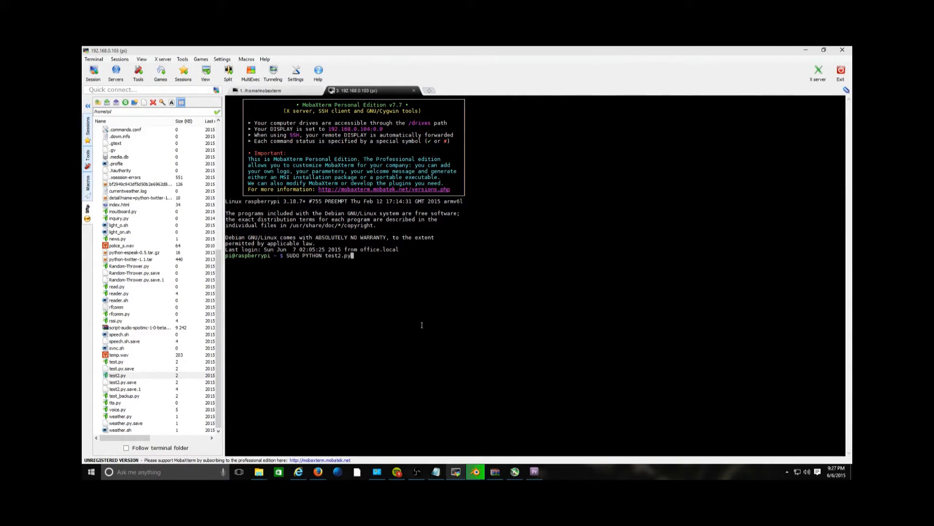
{"action": "key", "text": "Return"}
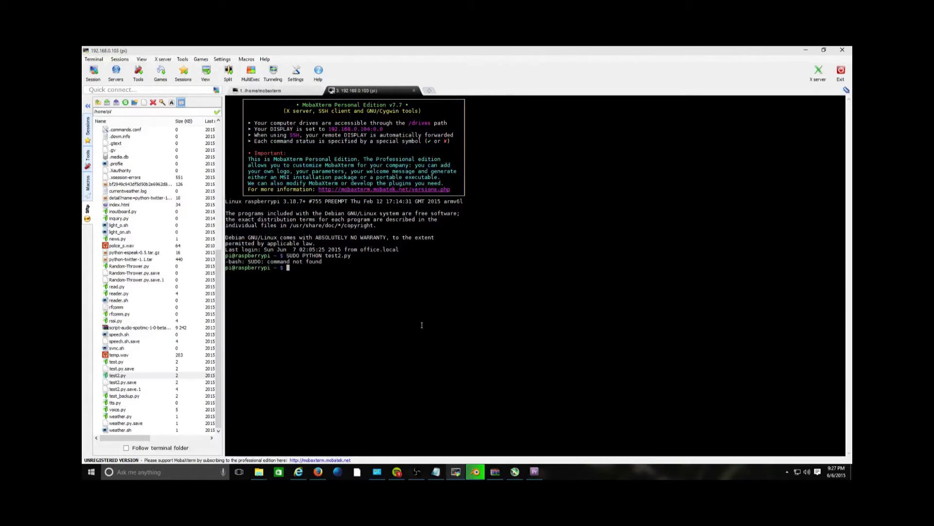
- Run sudo python test2.py in lowercase, reaching the sudo password prompt
{"action": "type", "text": "sudo p"}
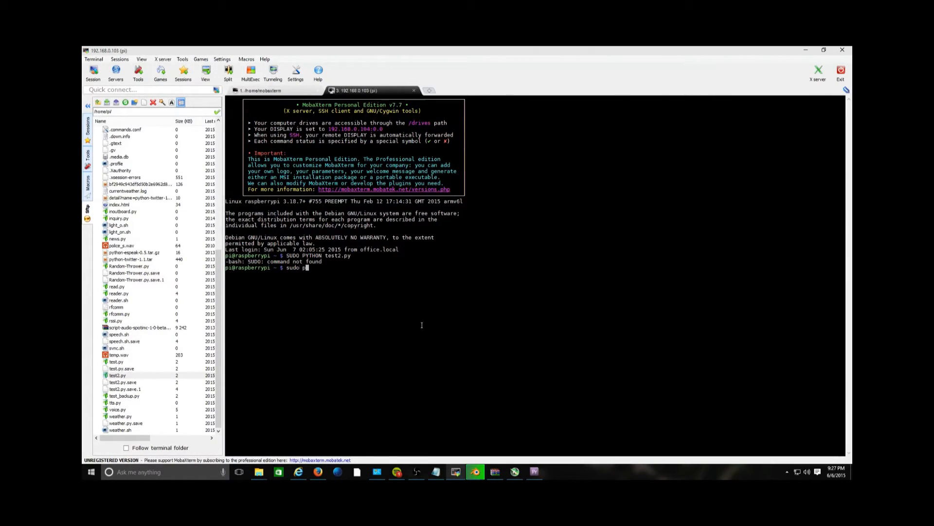
{"action": "type", "text": "ython test."}
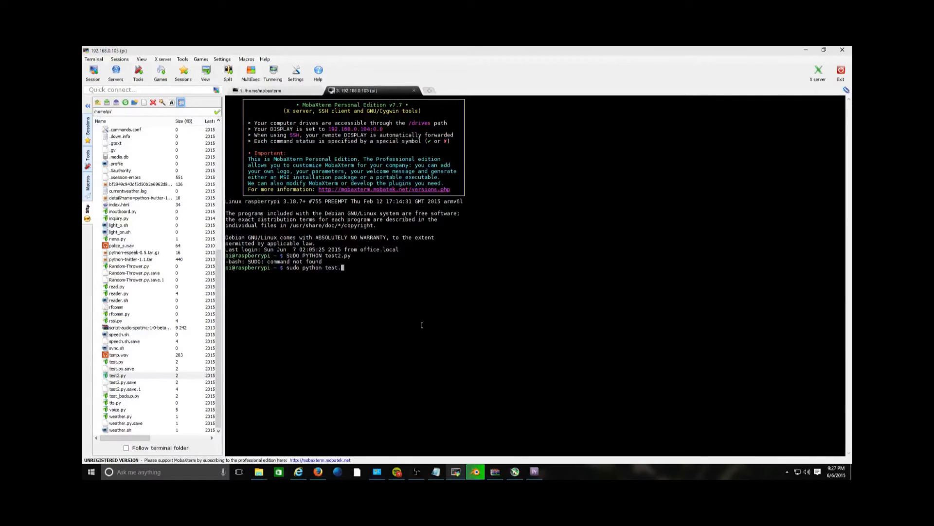
{"action": "type", "text": "2"}
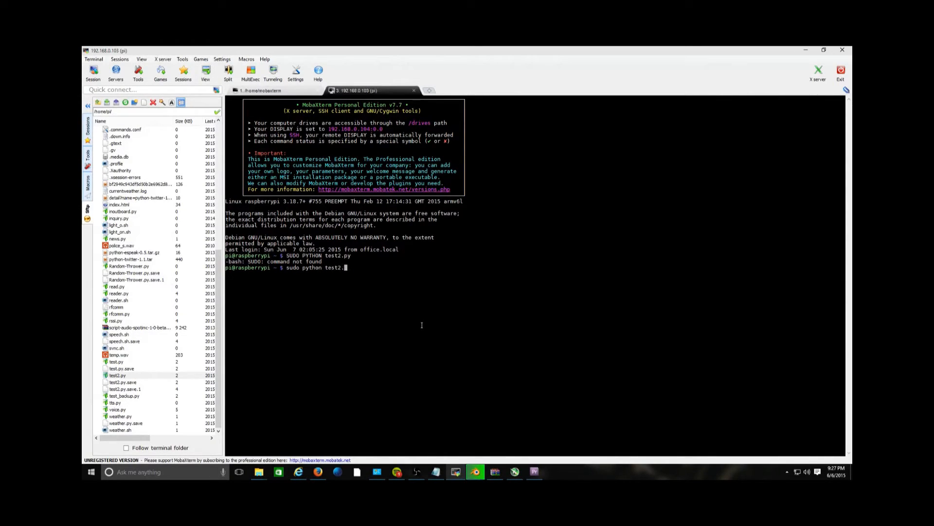
{"action": "key", "text": "Return"}
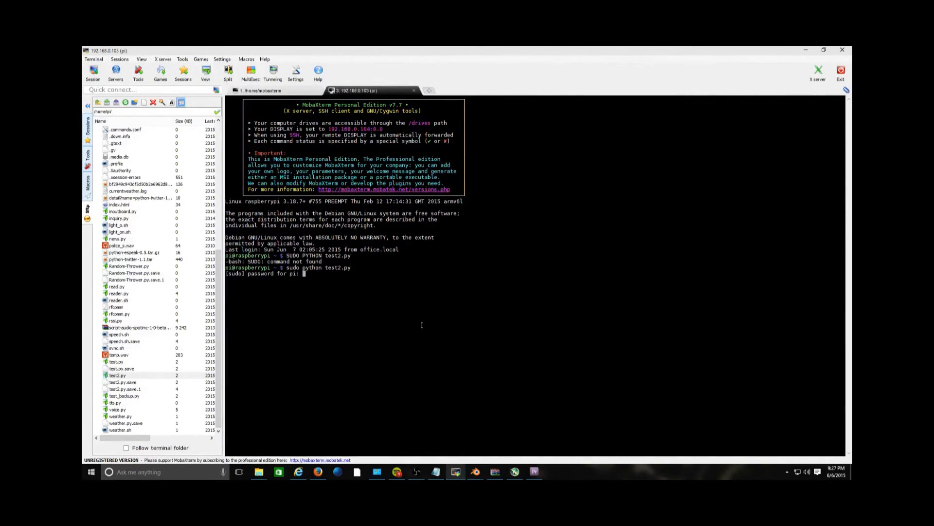